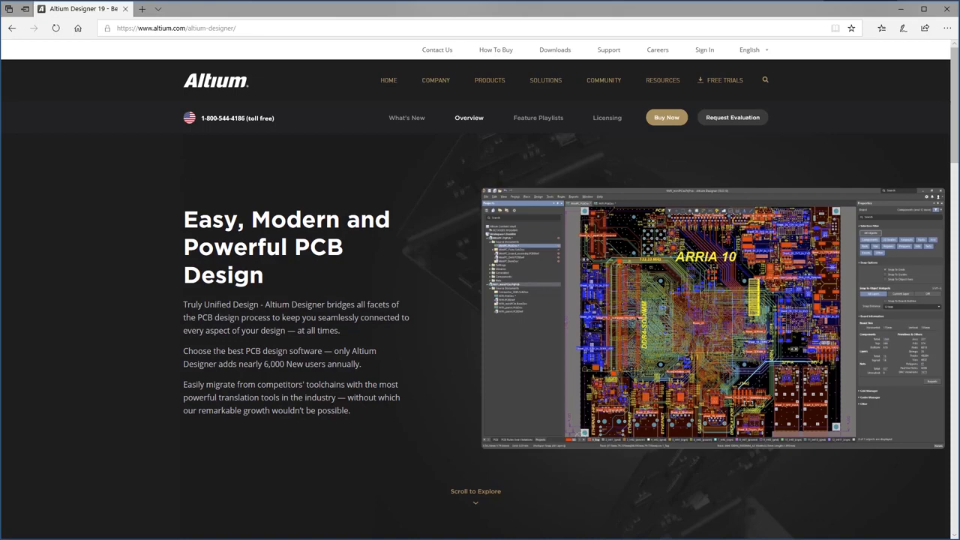
mouse_move(401, 354)
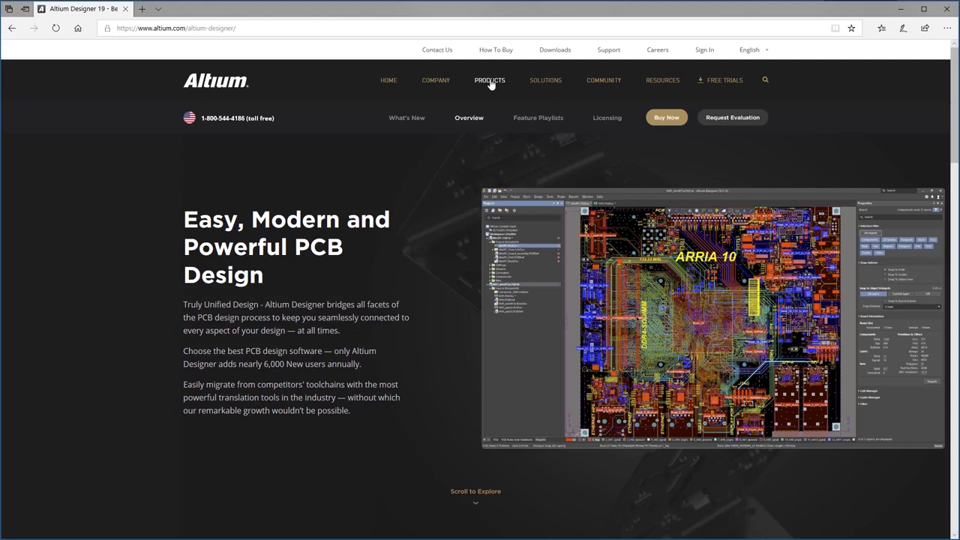
Go from the Products menu to the Altium Downloads page
click(489, 81)
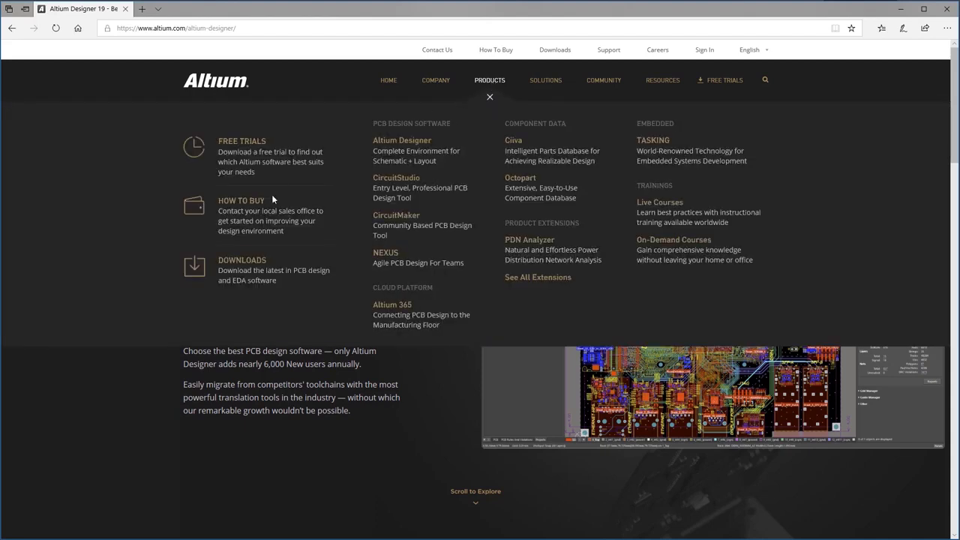
mouse_move(242, 264)
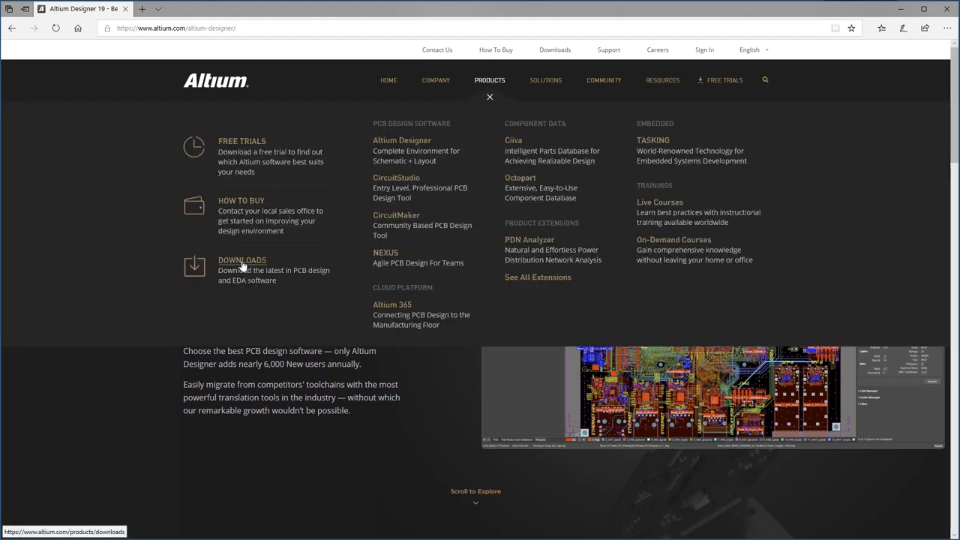
click(242, 260)
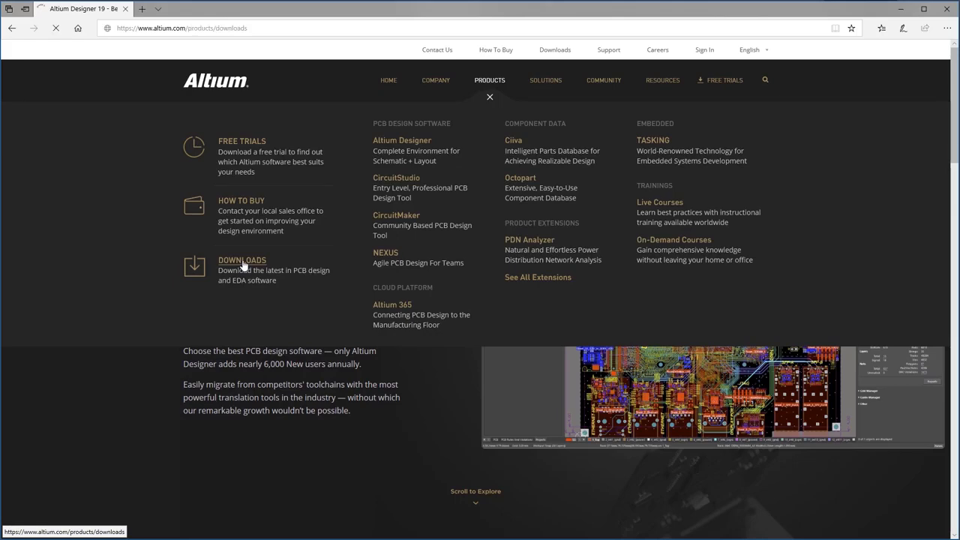
Download and launch the 1 GB Concord Pro installer from the MCAD Plugins dropdown
click(241, 260)
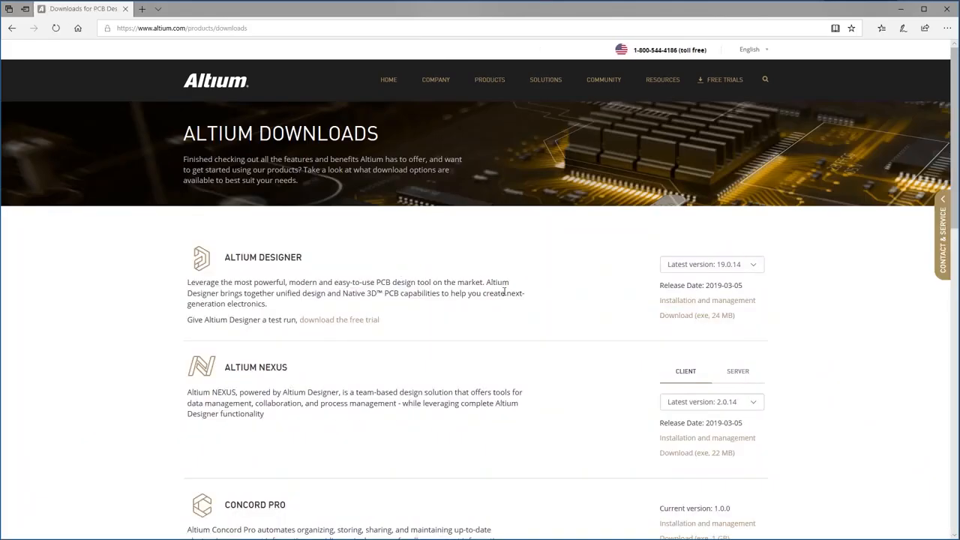
scroll(down, 3)
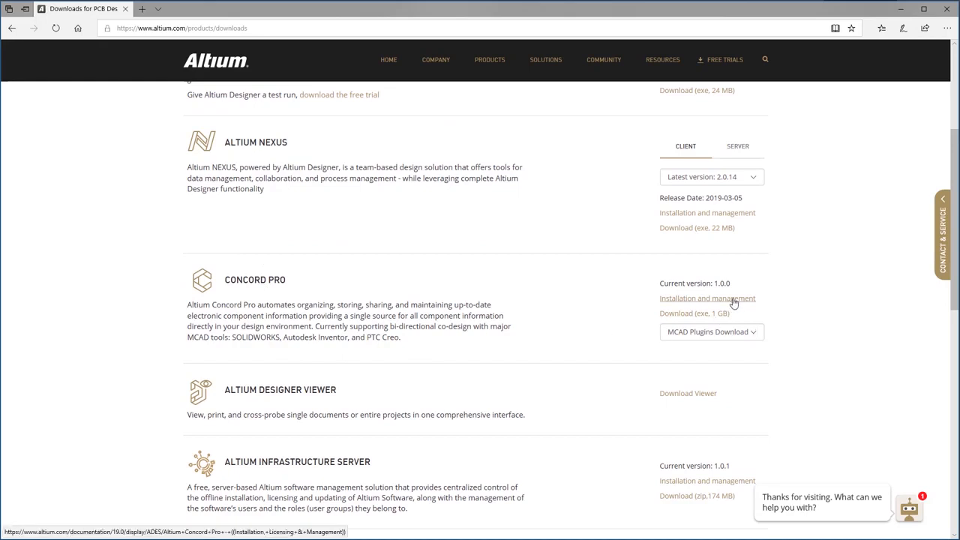
mouse_move(739, 304)
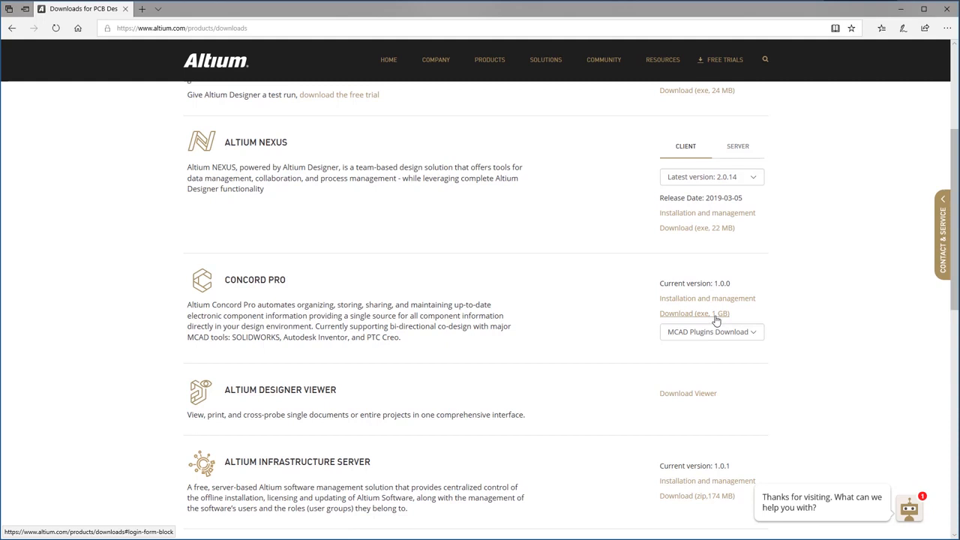
mouse_move(735, 336)
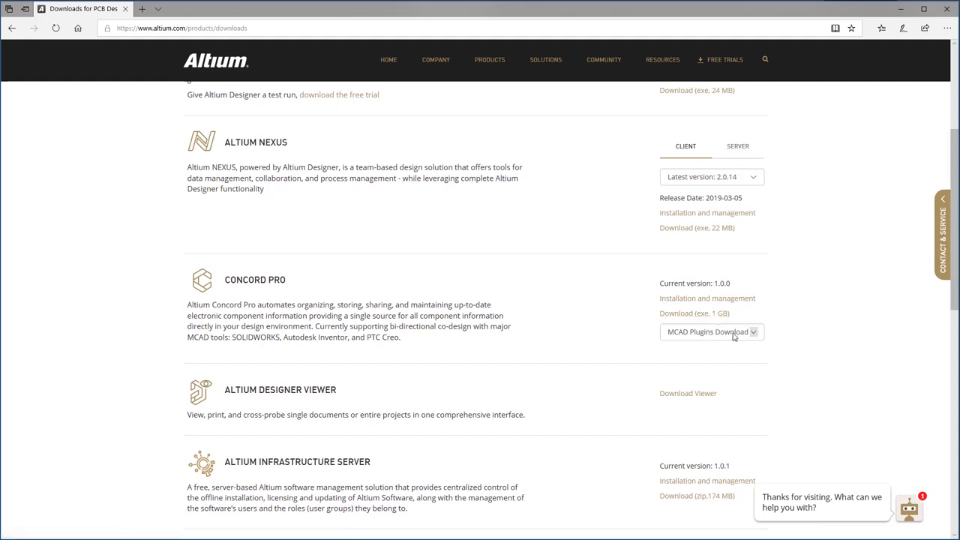
click(712, 332)
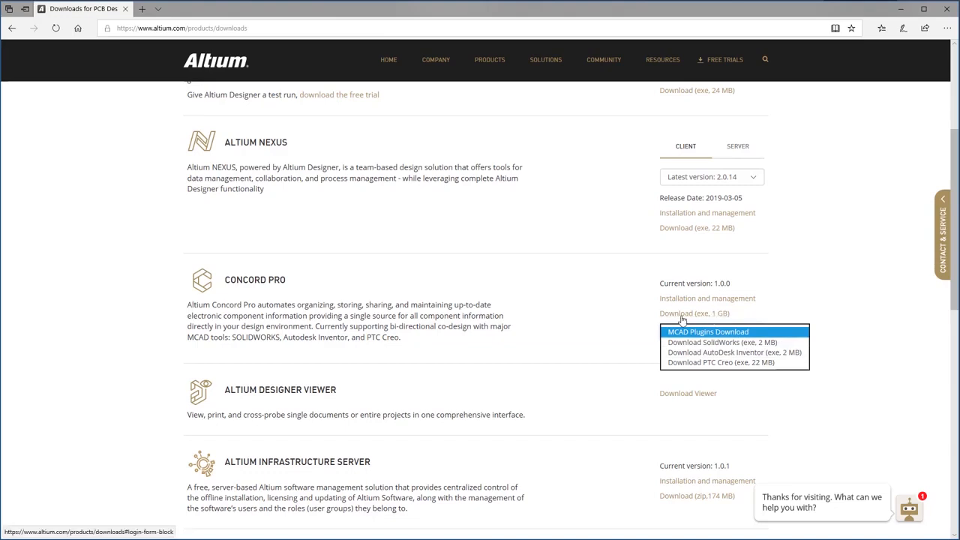
click(708, 332)
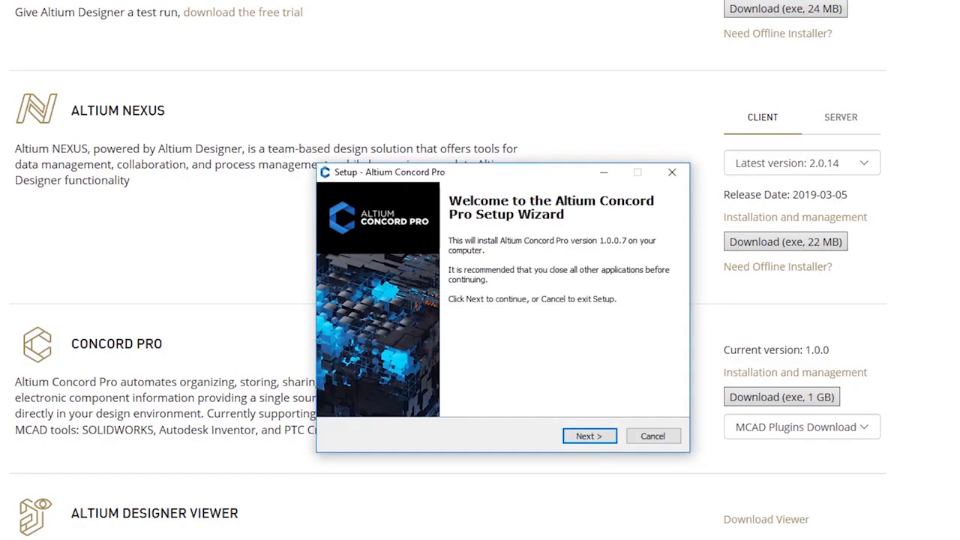
mouse_move(574, 185)
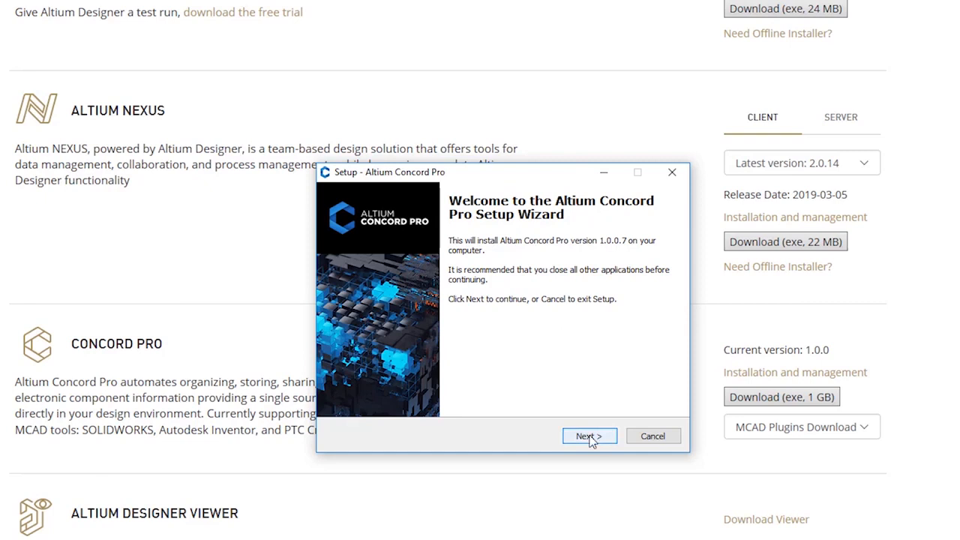
Advance past the welcome page, accepted license agreement, and default install folder
click(589, 436)
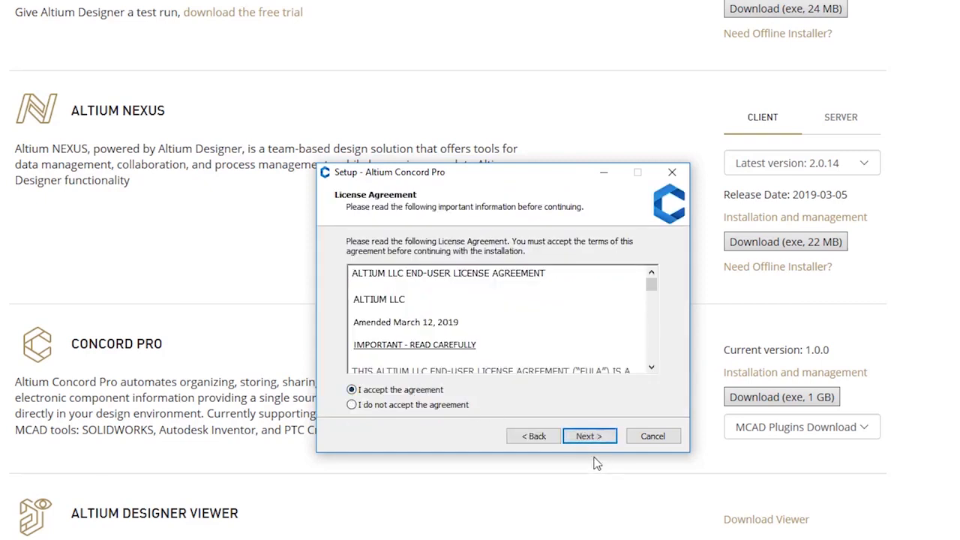
click(590, 436)
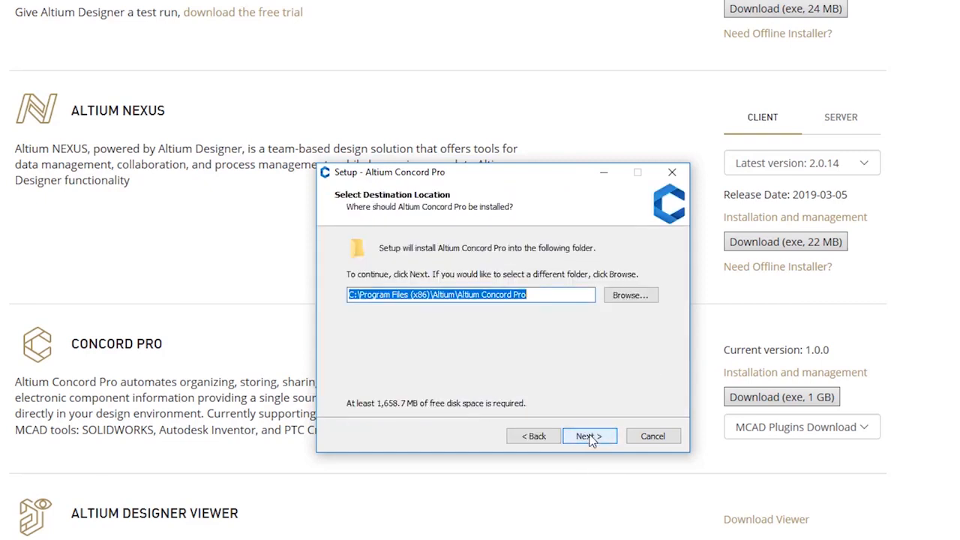
mouse_move(419, 316)
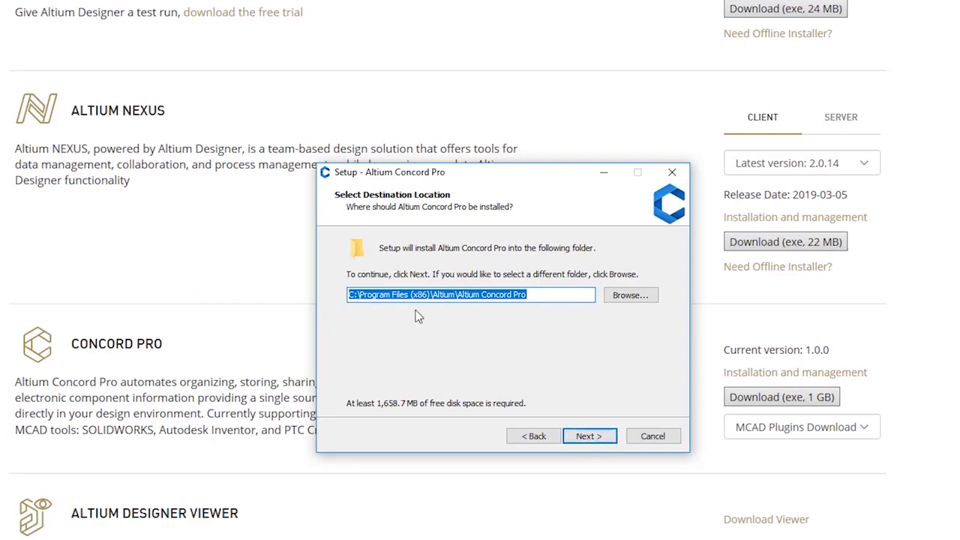
click(589, 436)
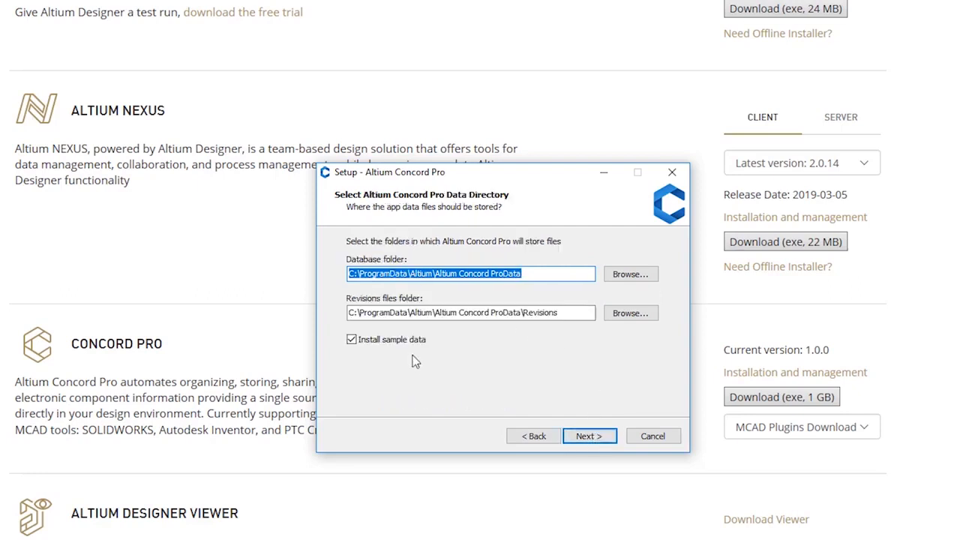
mouse_move(420, 347)
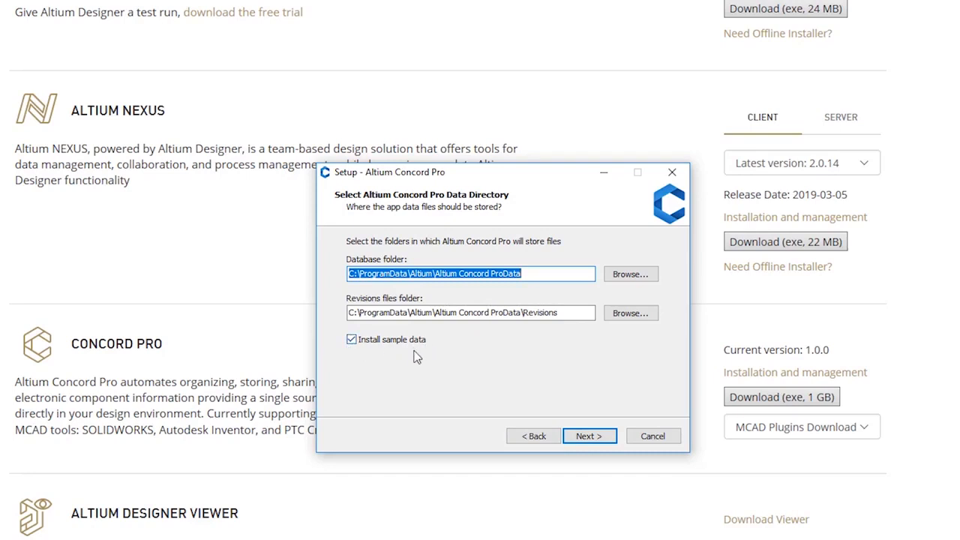
mouse_move(509, 441)
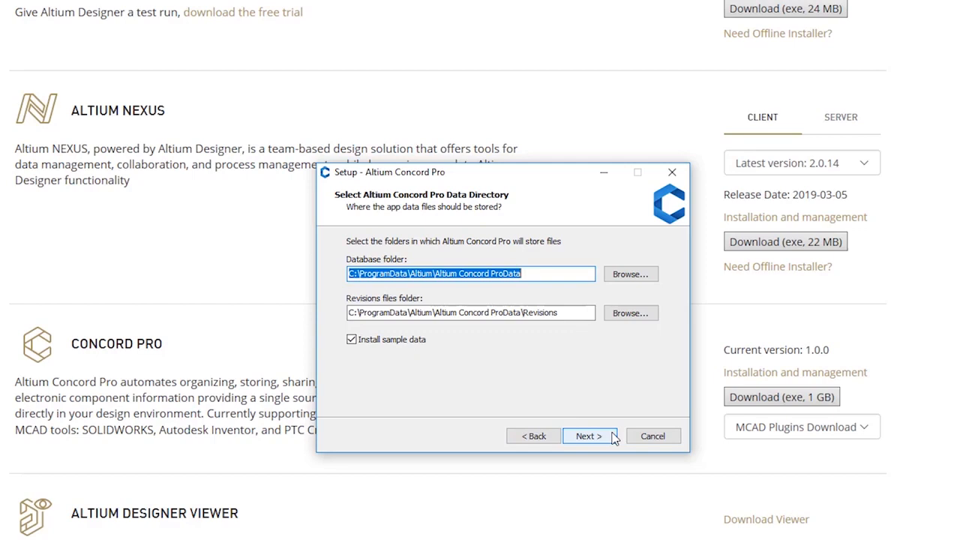
Keep sample data and default ports 9780, 9785 and 9791, then install
click(590, 436)
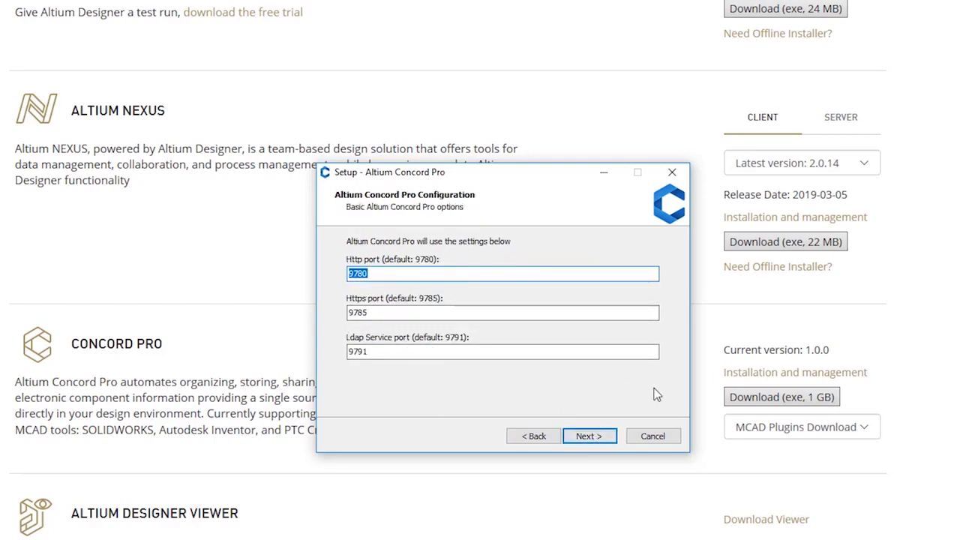
mouse_move(425, 400)
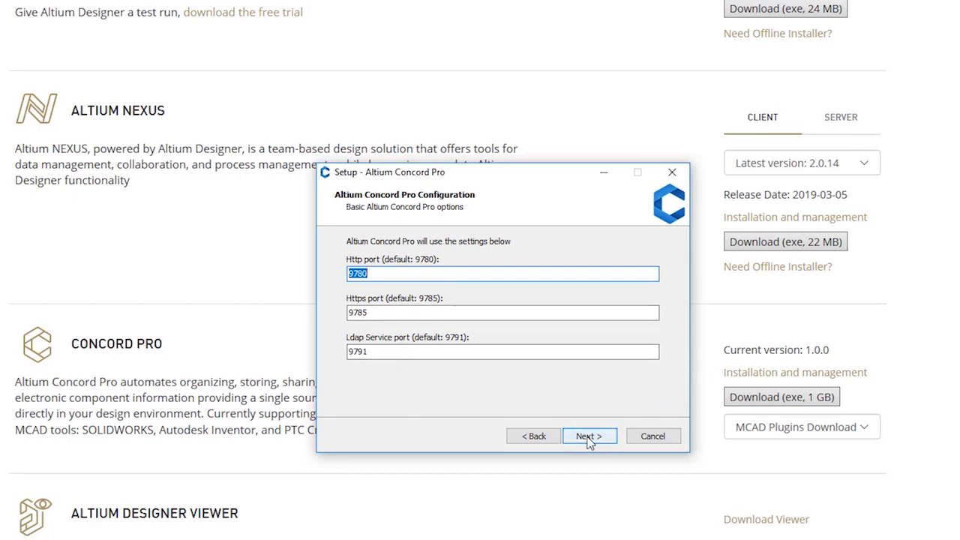
click(590, 436)
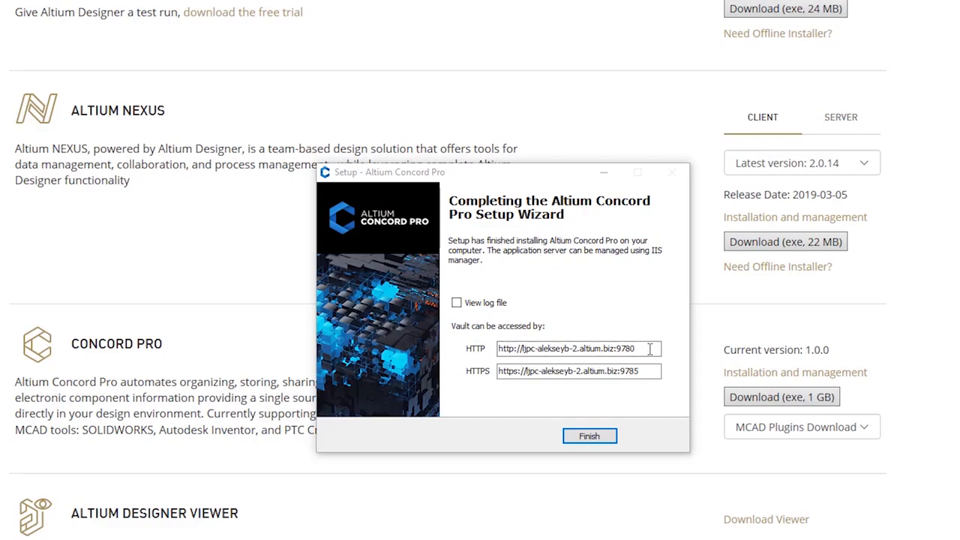
mouse_move(645, 351)
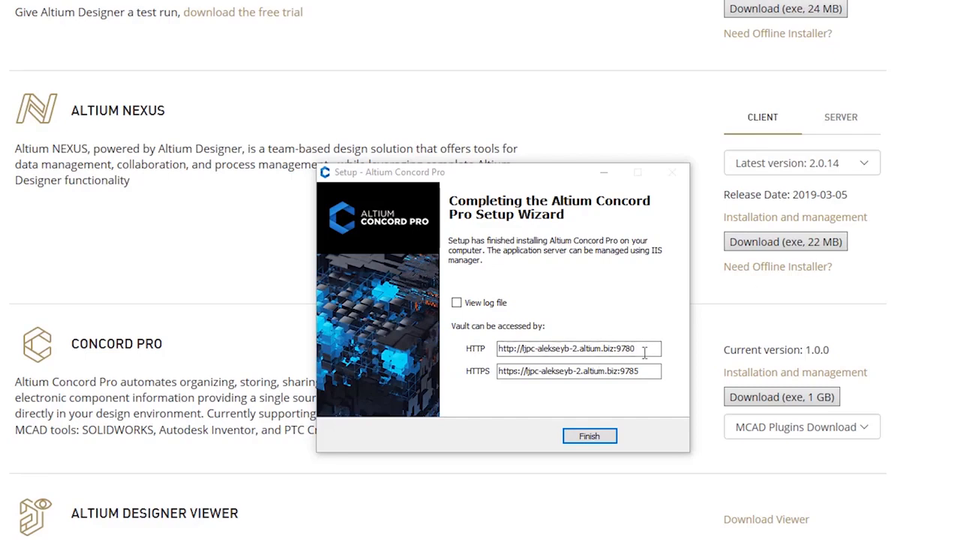
Select the vault HTTP address and finish the Concord Pro setup wizard
triple_click(567, 349)
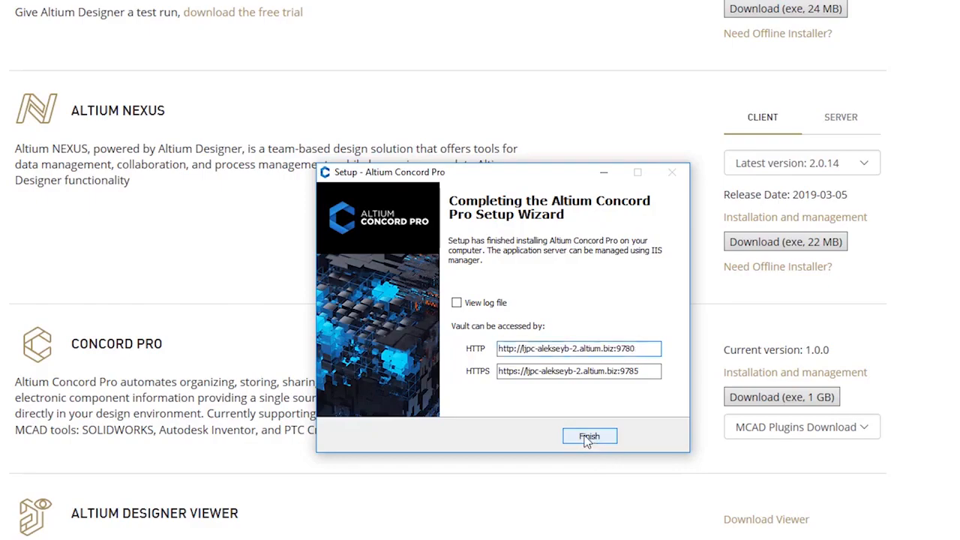
click(590, 437)
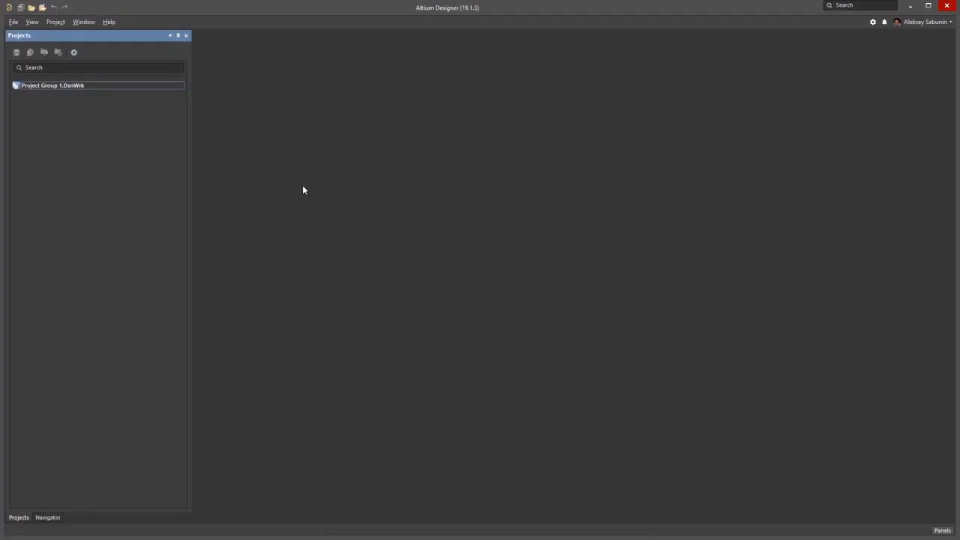
mouse_move(304, 206)
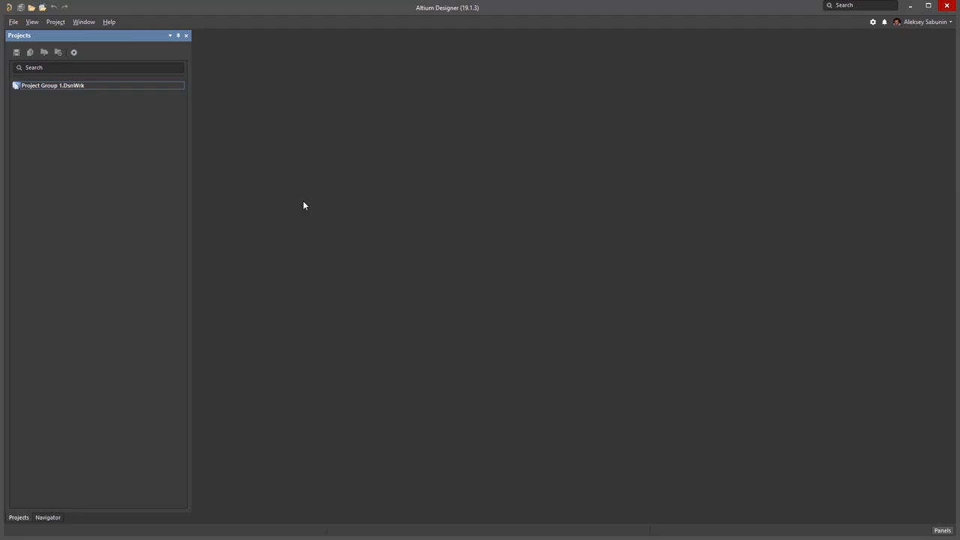
mouse_move(764, 105)
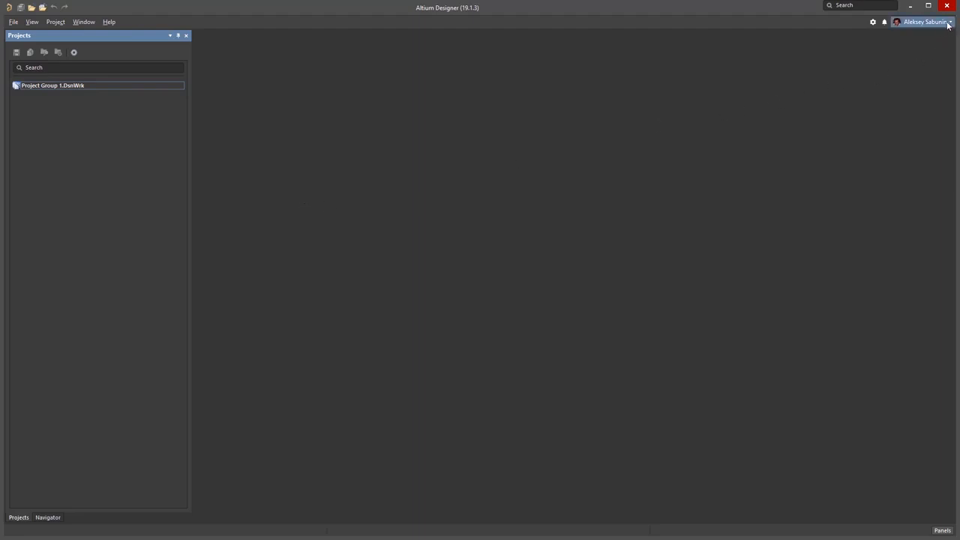
Choose Custom... under Connect To from the user name drop-down
click(927, 22)
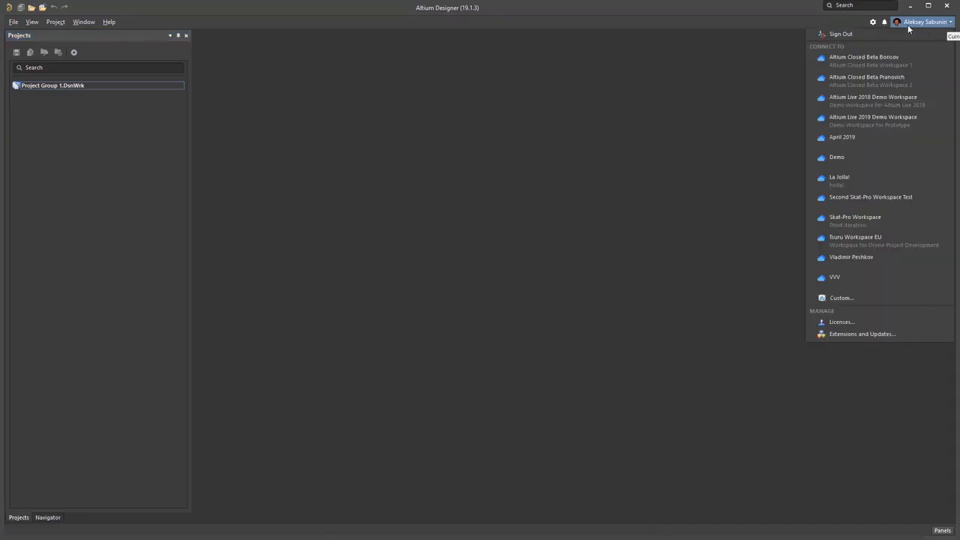
mouse_move(926, 31)
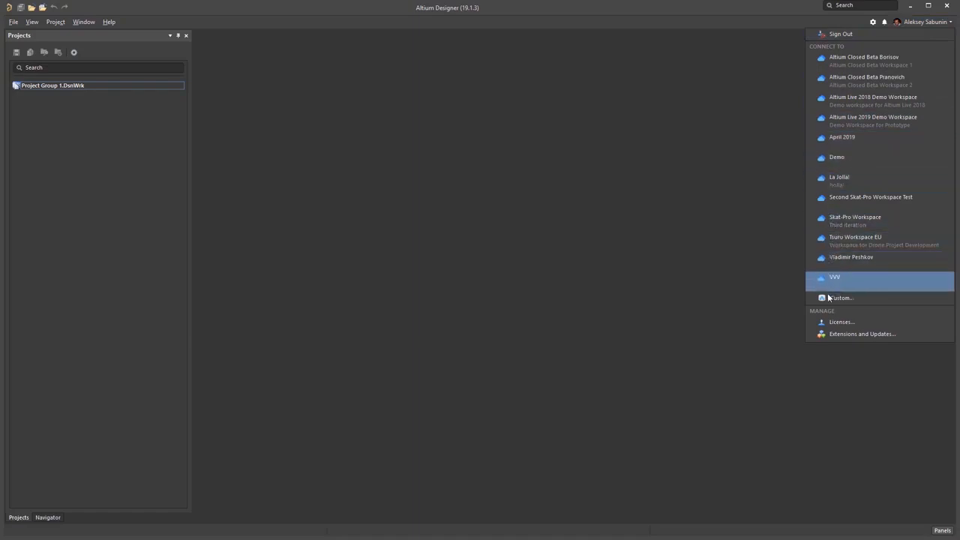
mouse_move(840, 297)
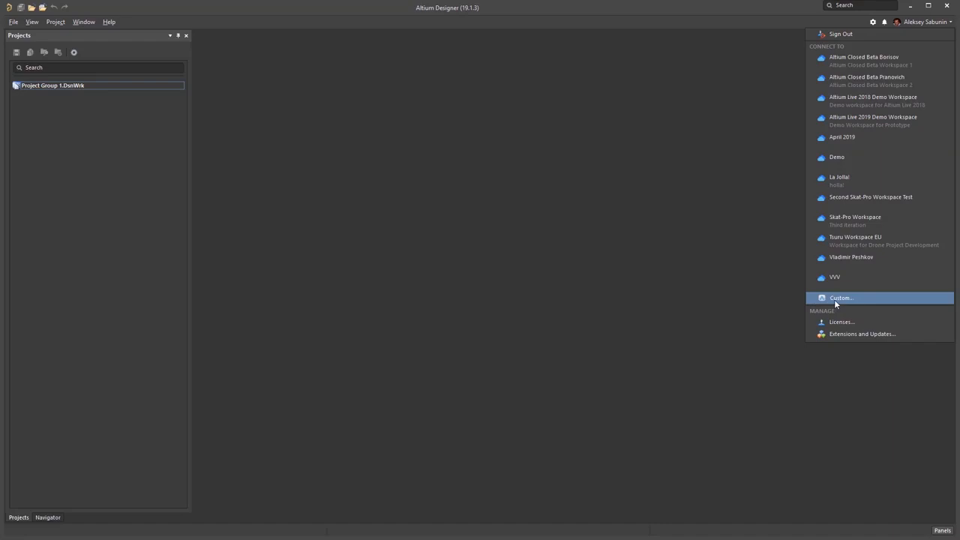
click(840, 298)
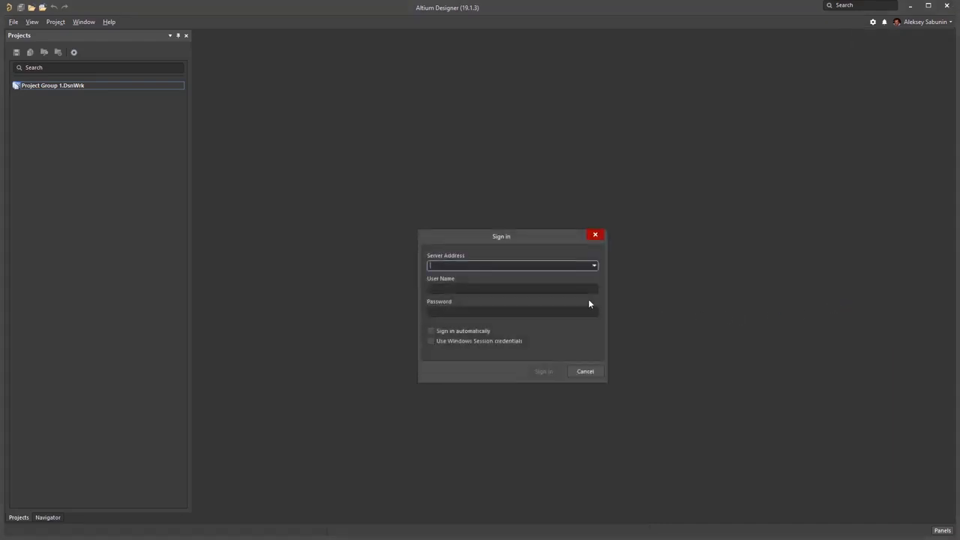
text(http://ljpc-alekseyb-2.altium.biz:9780)
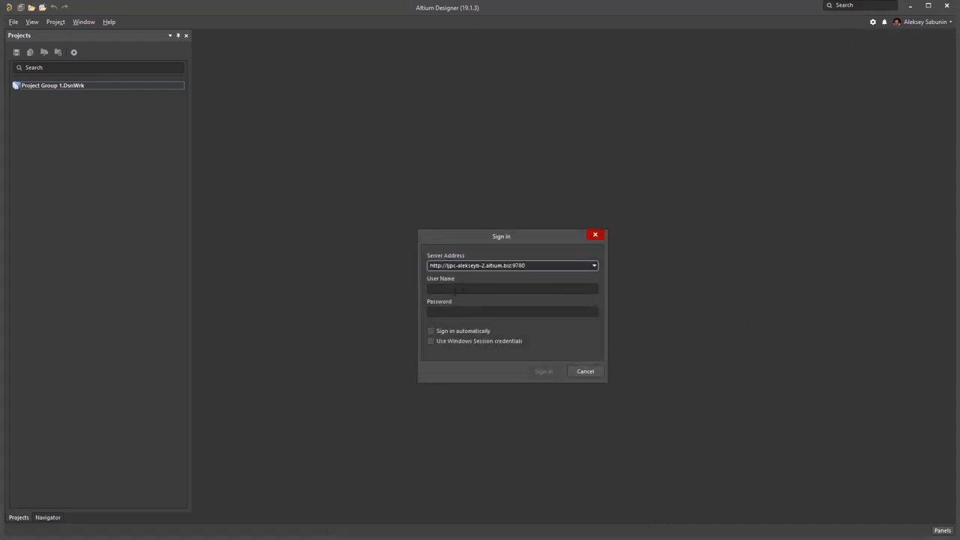
click(512, 289)
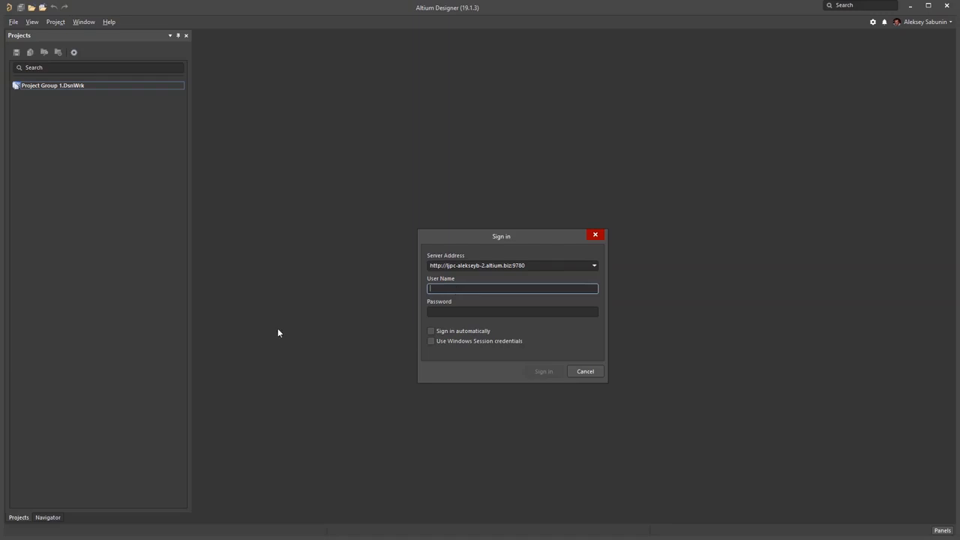
text(a)
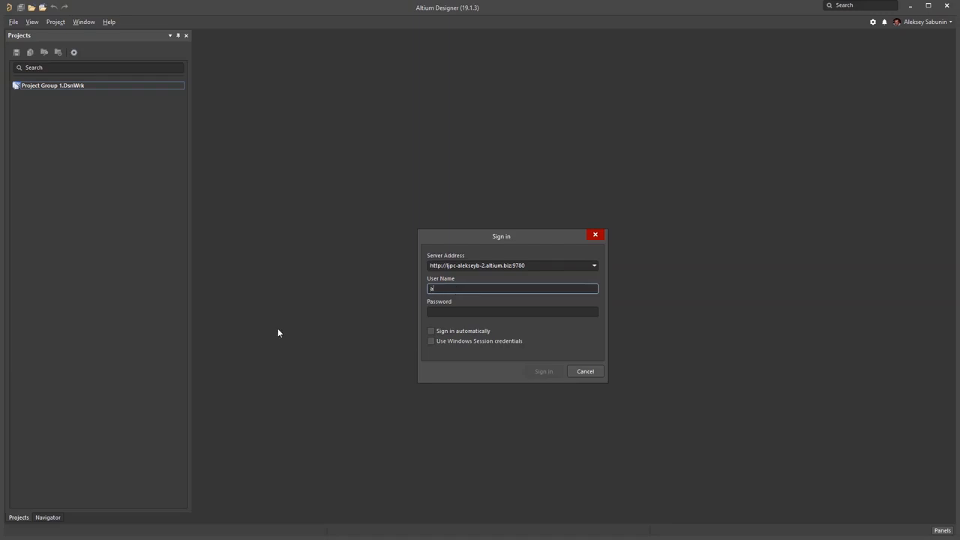
text(dmin)
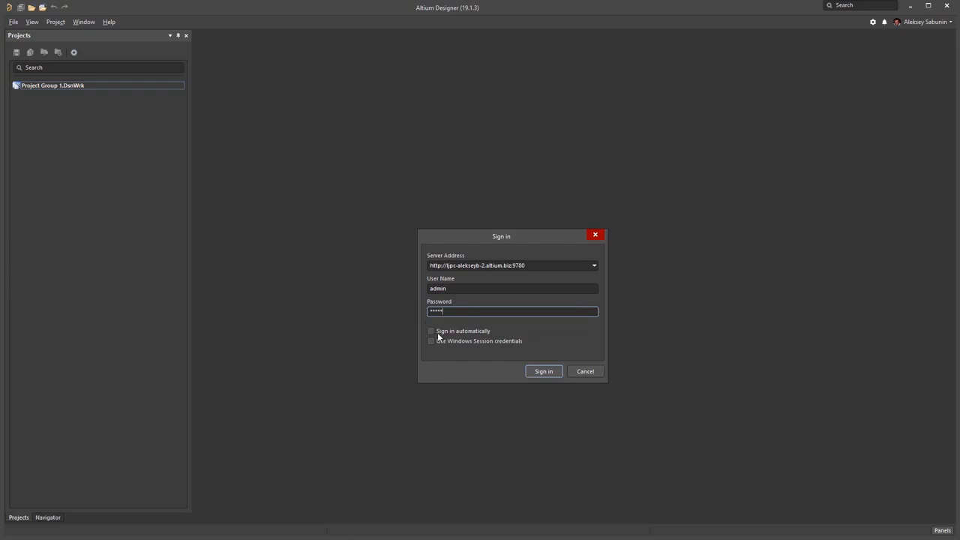
click(431, 331)
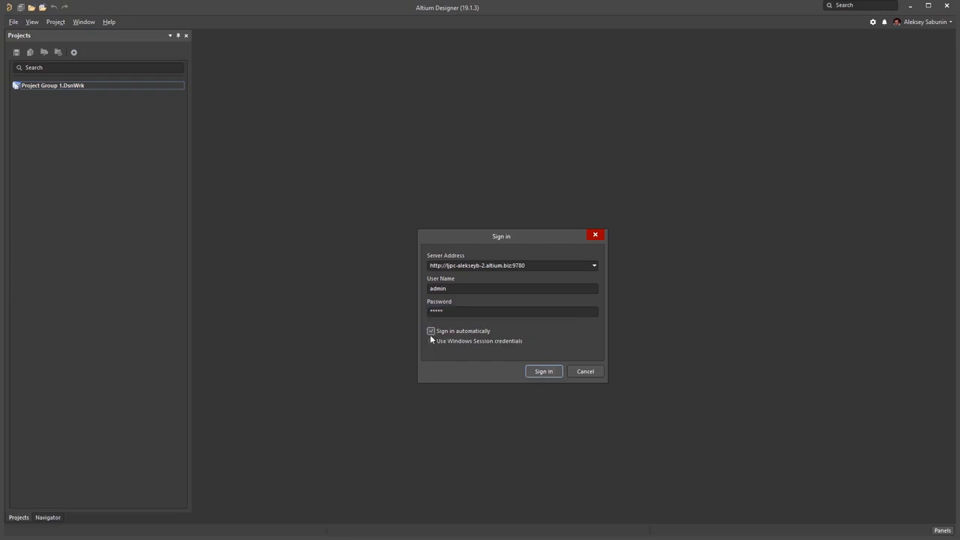
click(543, 371)
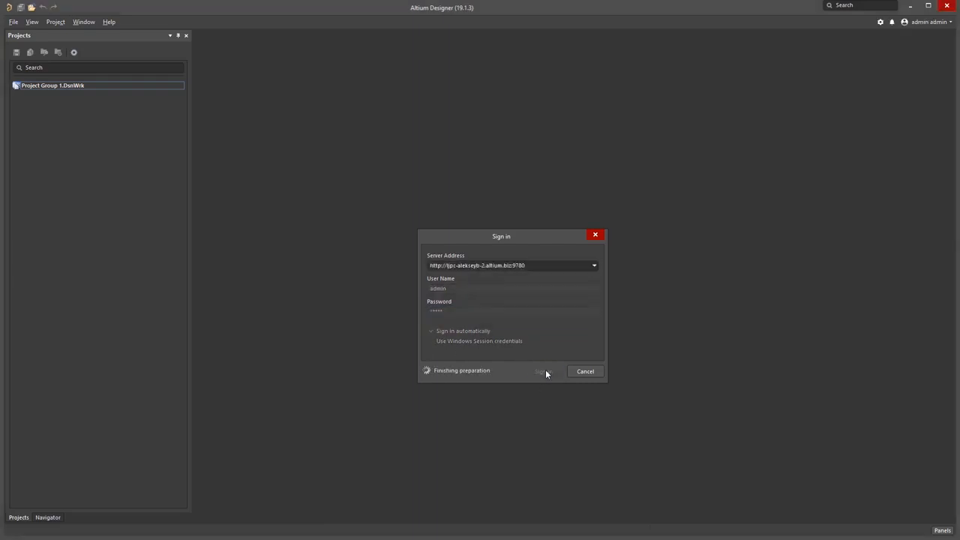
click(542, 370)
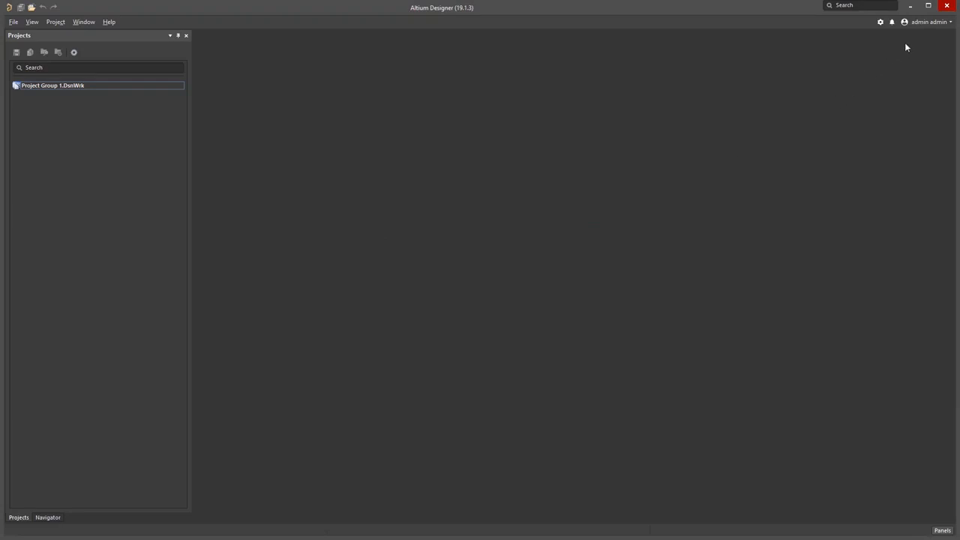
mouse_move(929, 21)
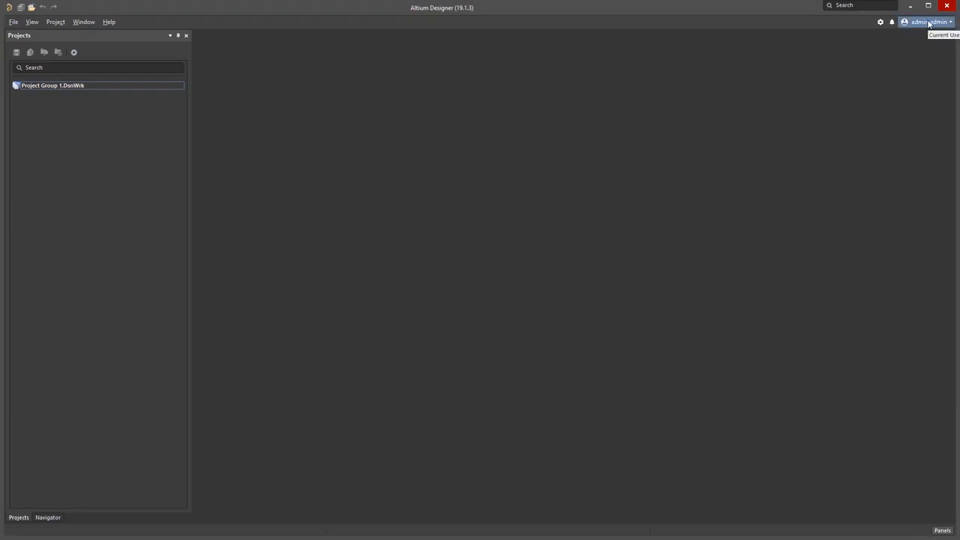
mouse_move(922, 29)
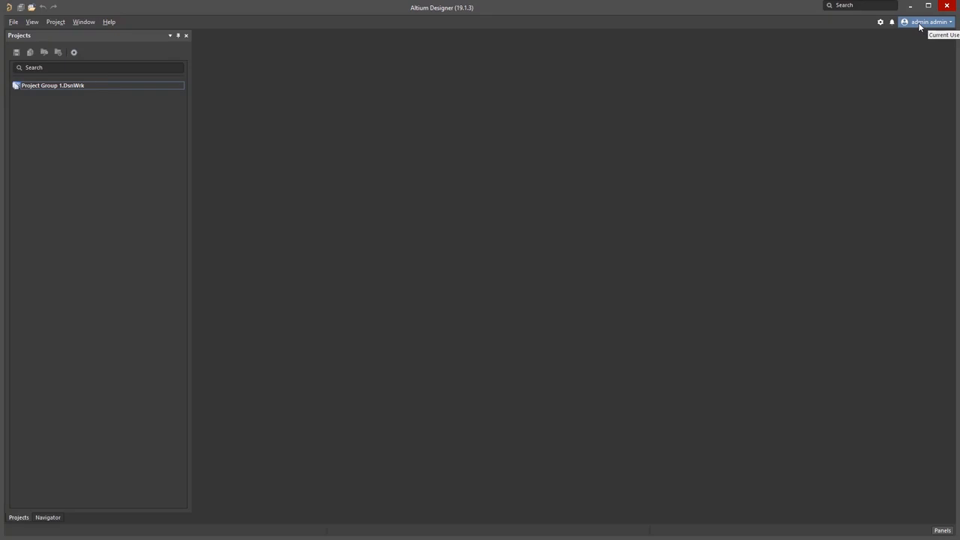
mouse_move(253, 220)
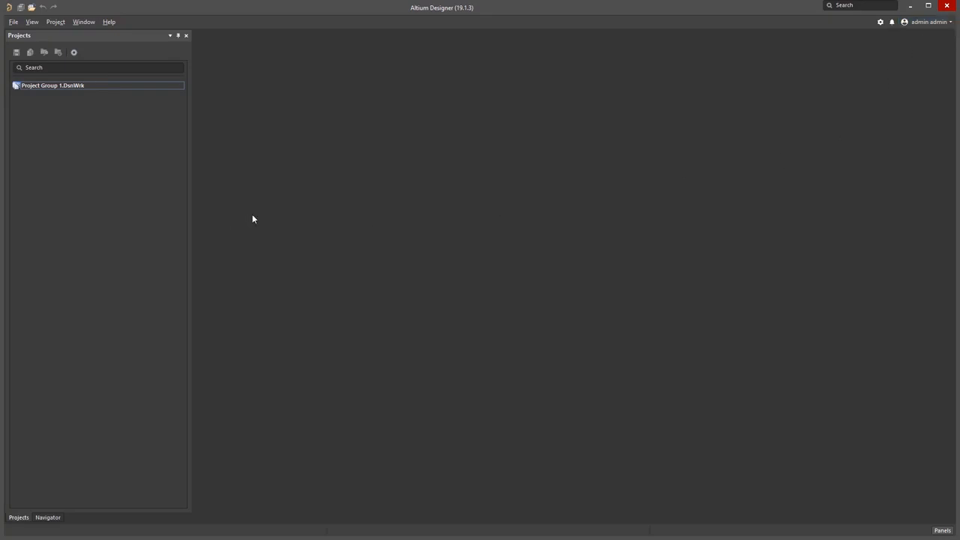
mouse_move(257, 210)
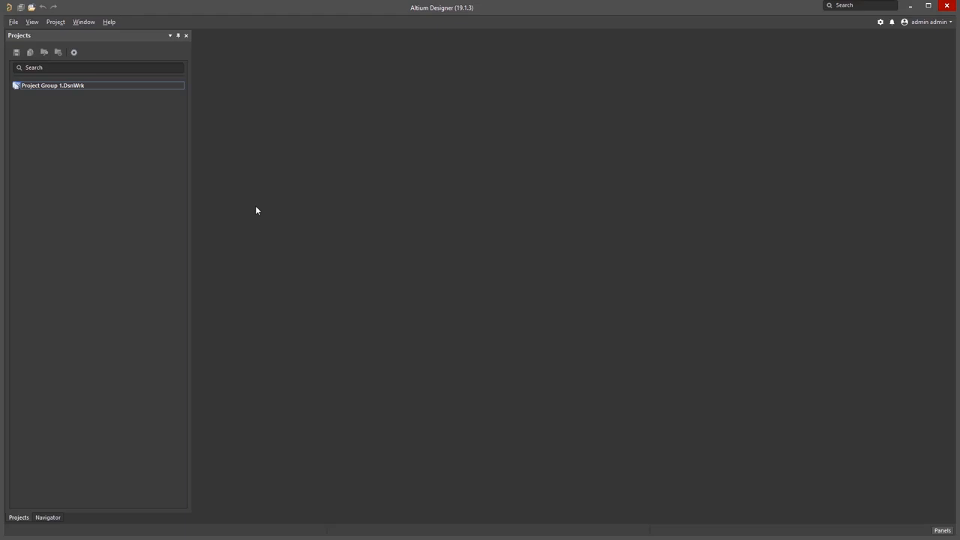
mouse_move(239, 202)
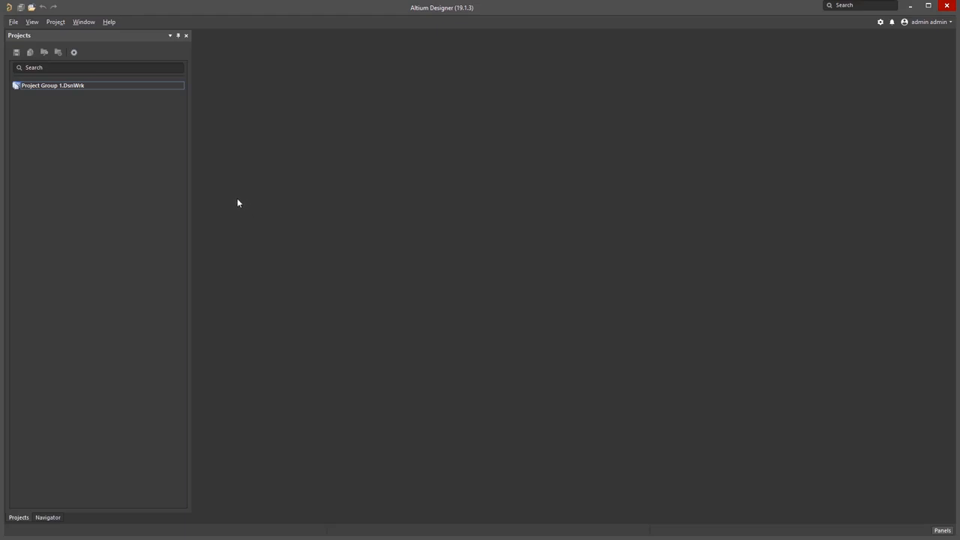
mouse_move(19, 45)
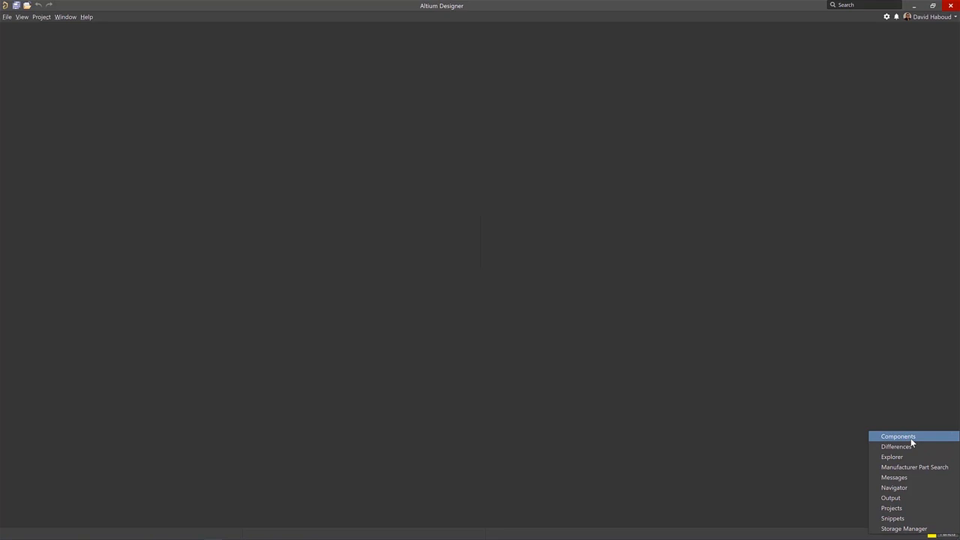
Open the Components panel from the Panels button to list workspace components
click(898, 436)
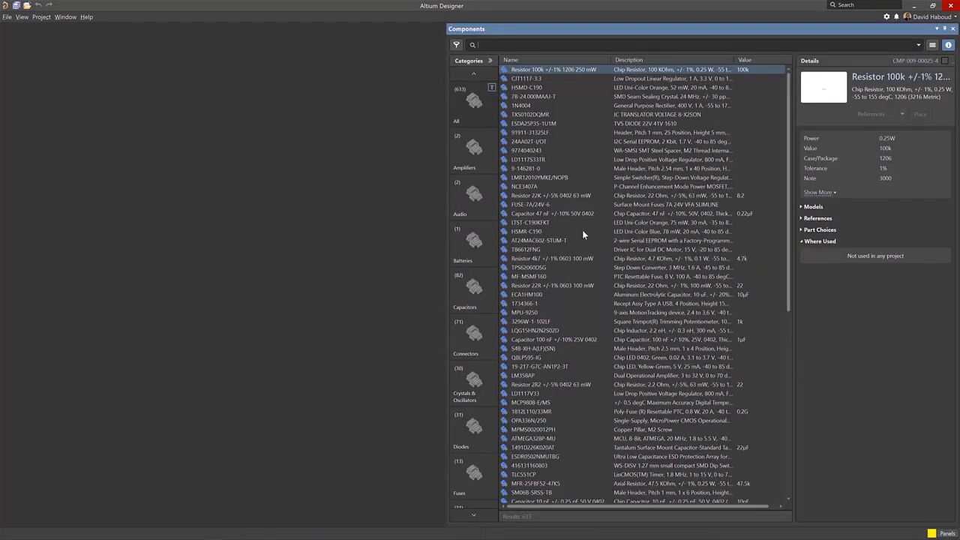